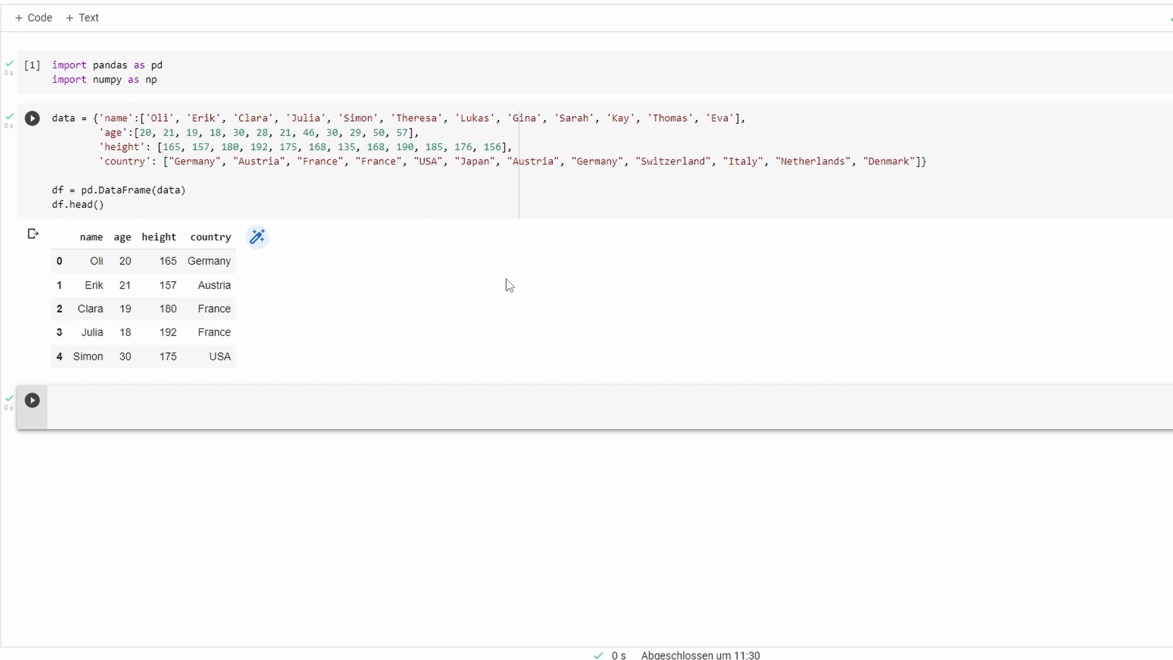
mouse_move(300, 228)
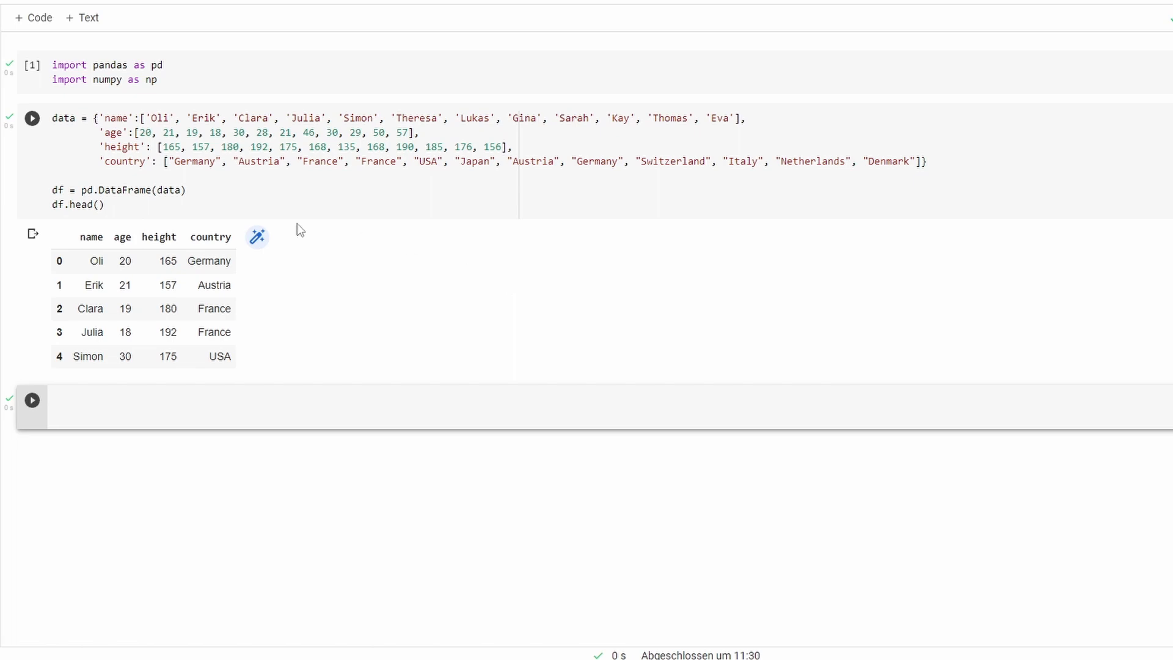
mouse_move(337, 321)
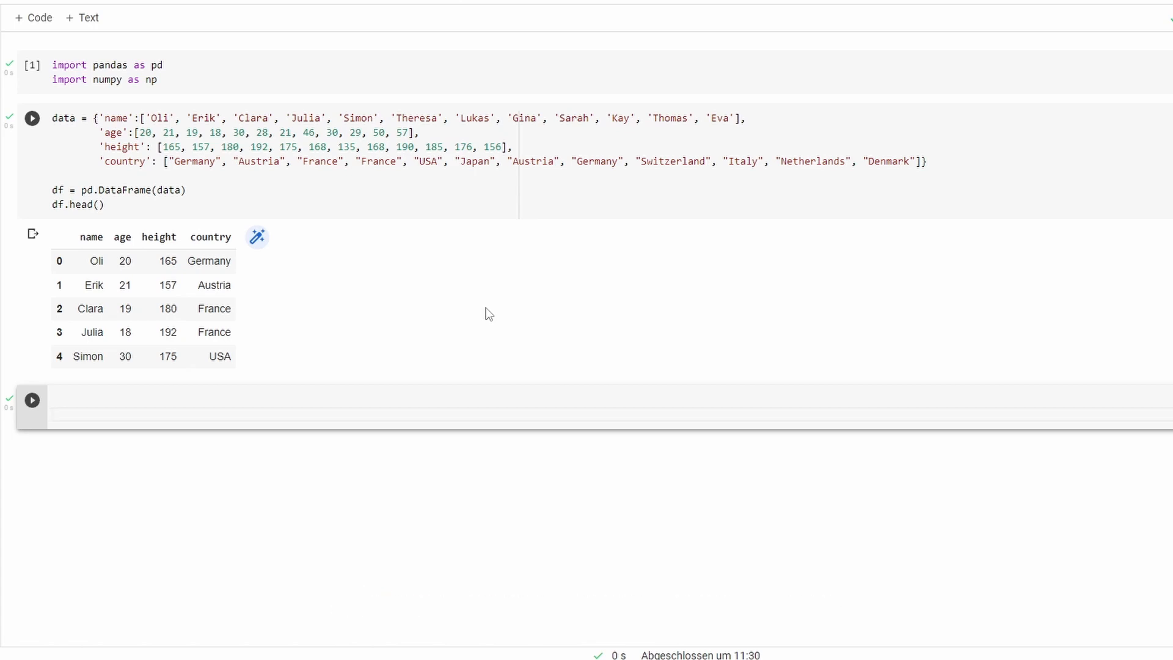
- Write df.loc[df["age"] >= 21, "alcohol_allowed"] = "yes" in the empty cell
text(df.loc)
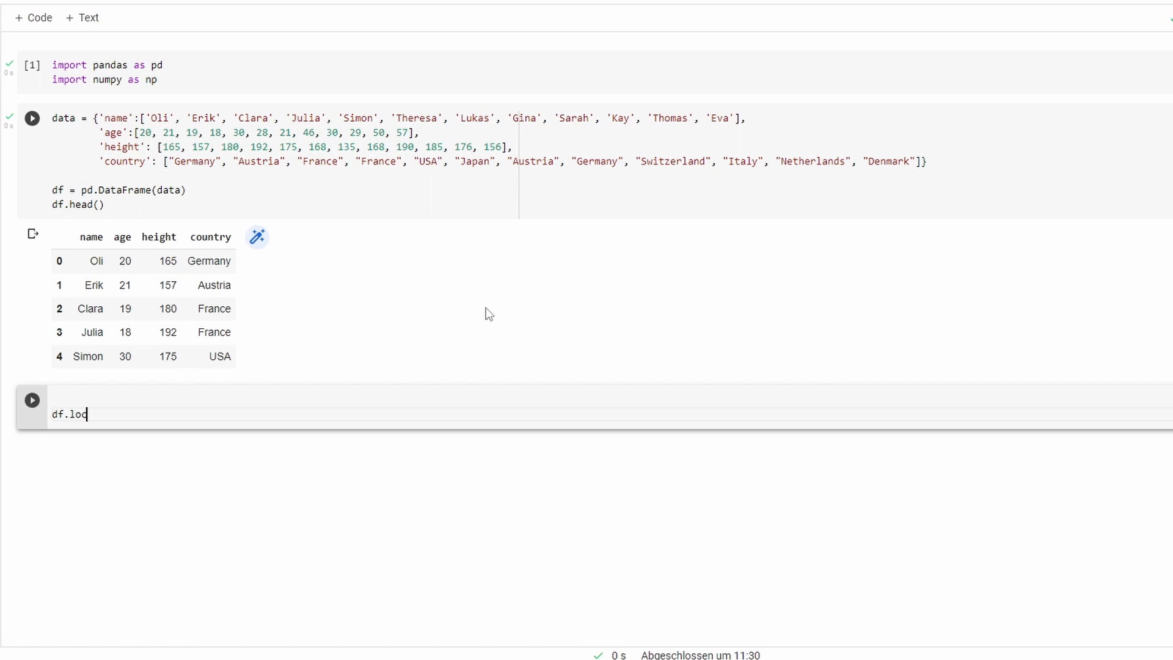
text([)
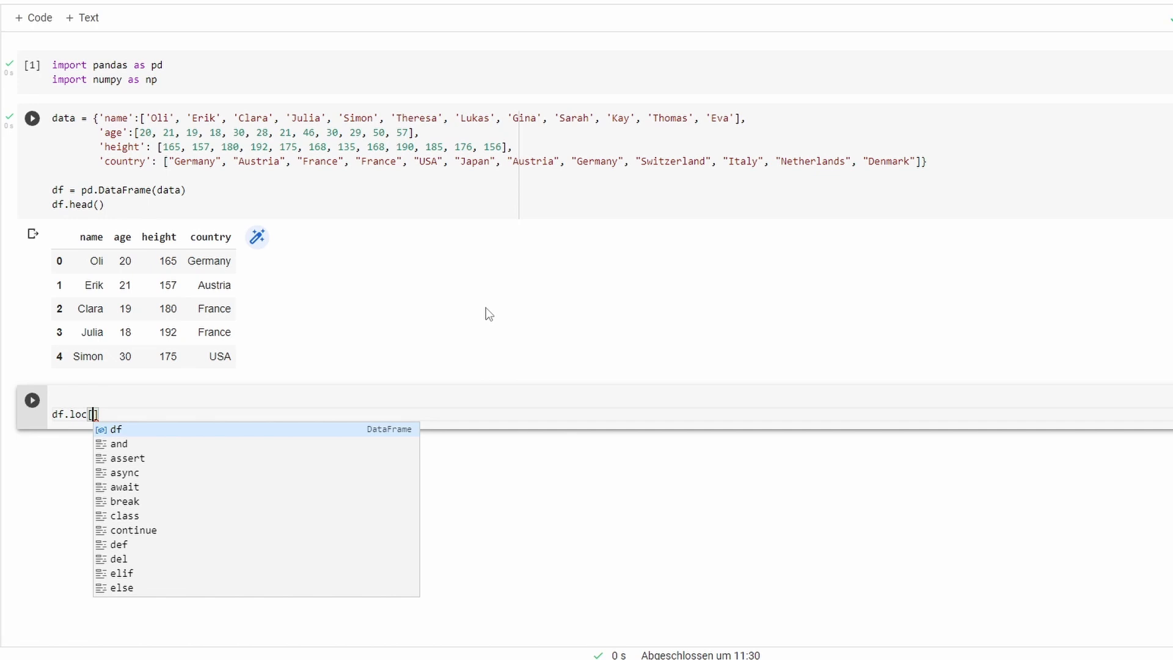
text(df[""])
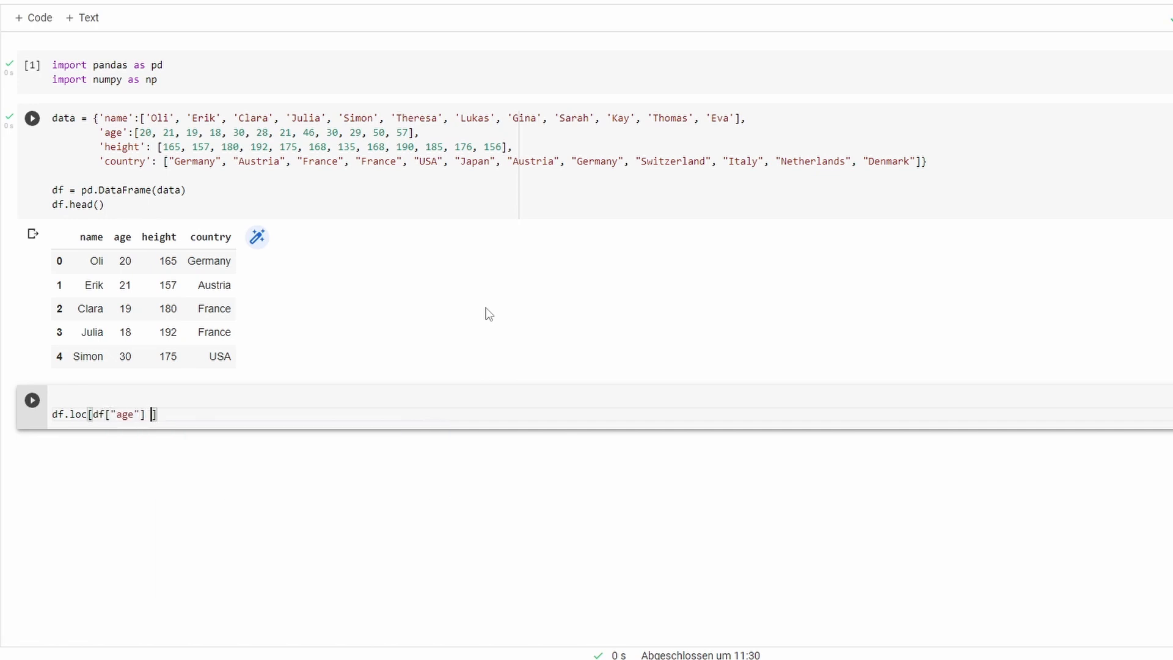
text(>)
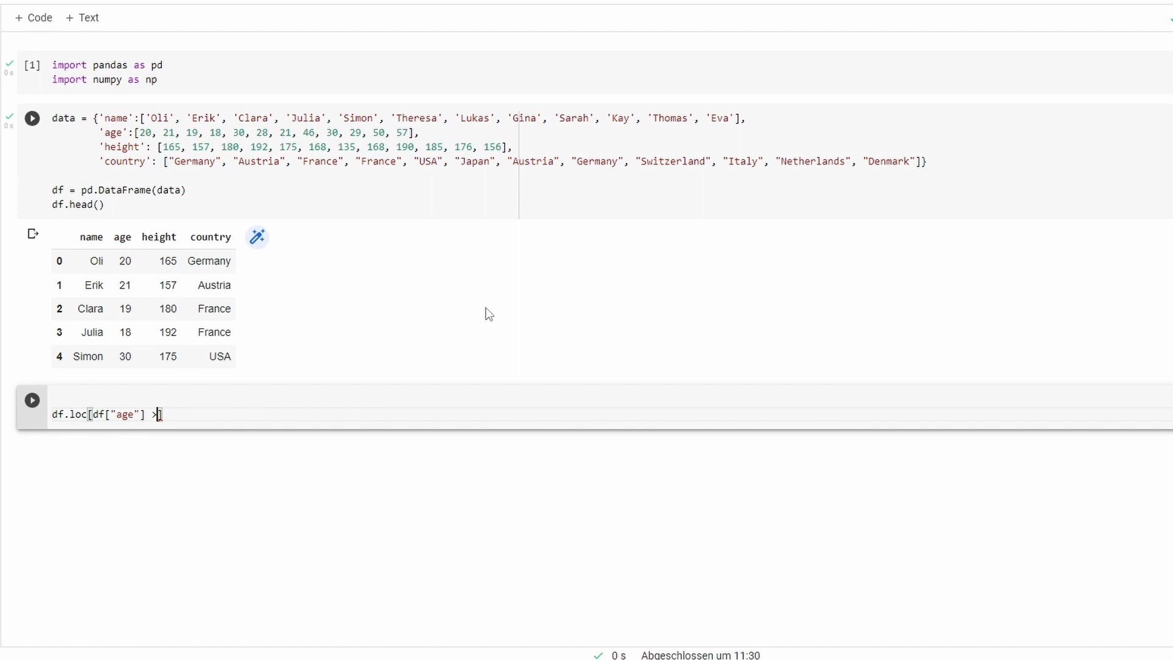
text(= 21,)
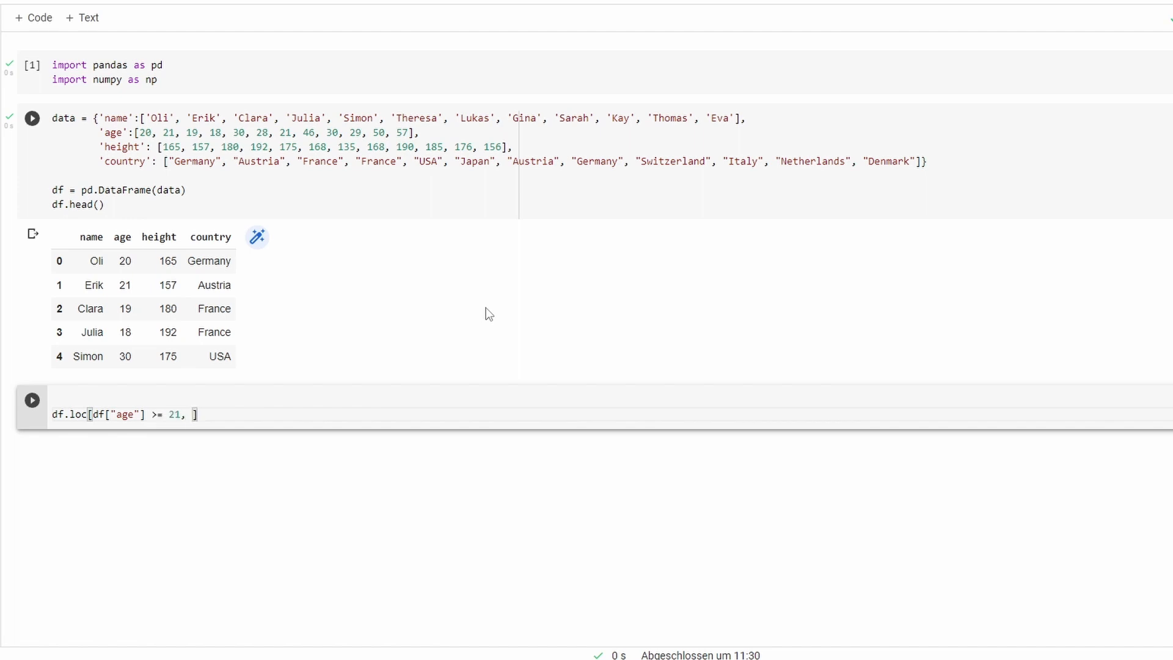
text("")
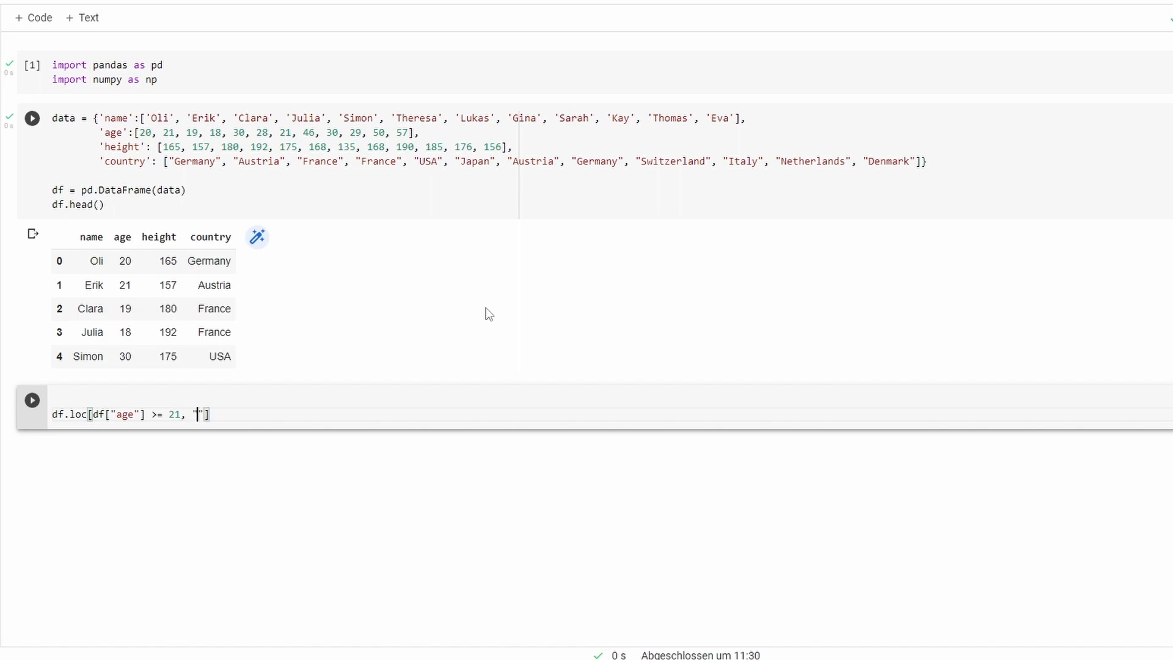
text(alcohol_all)
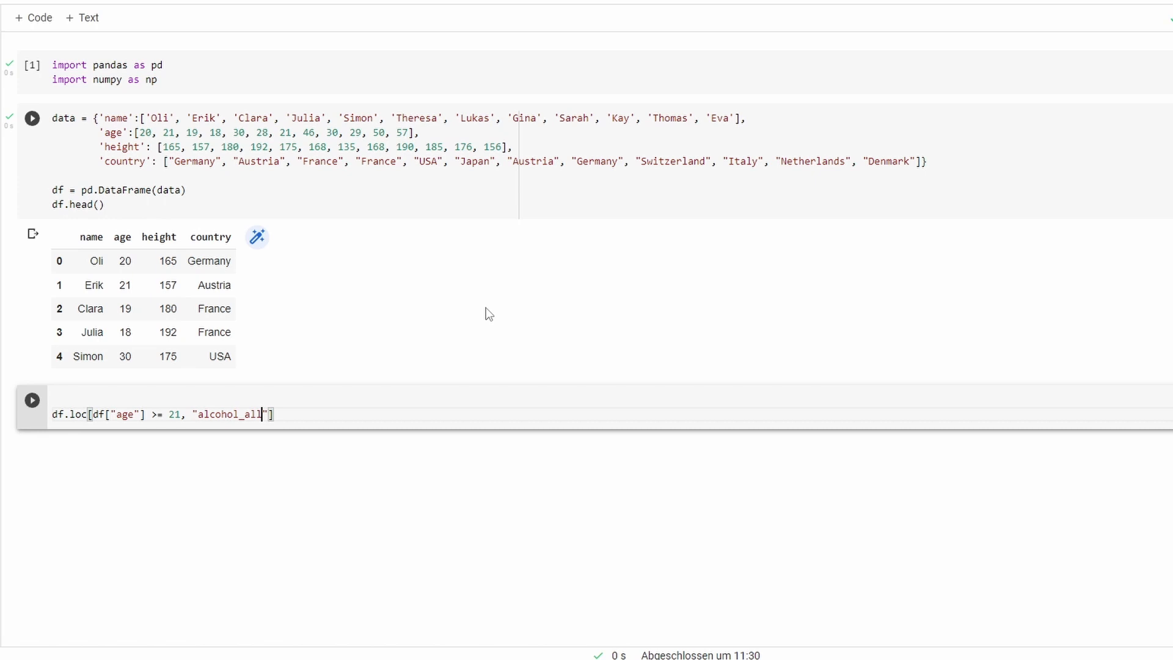
text(oe)
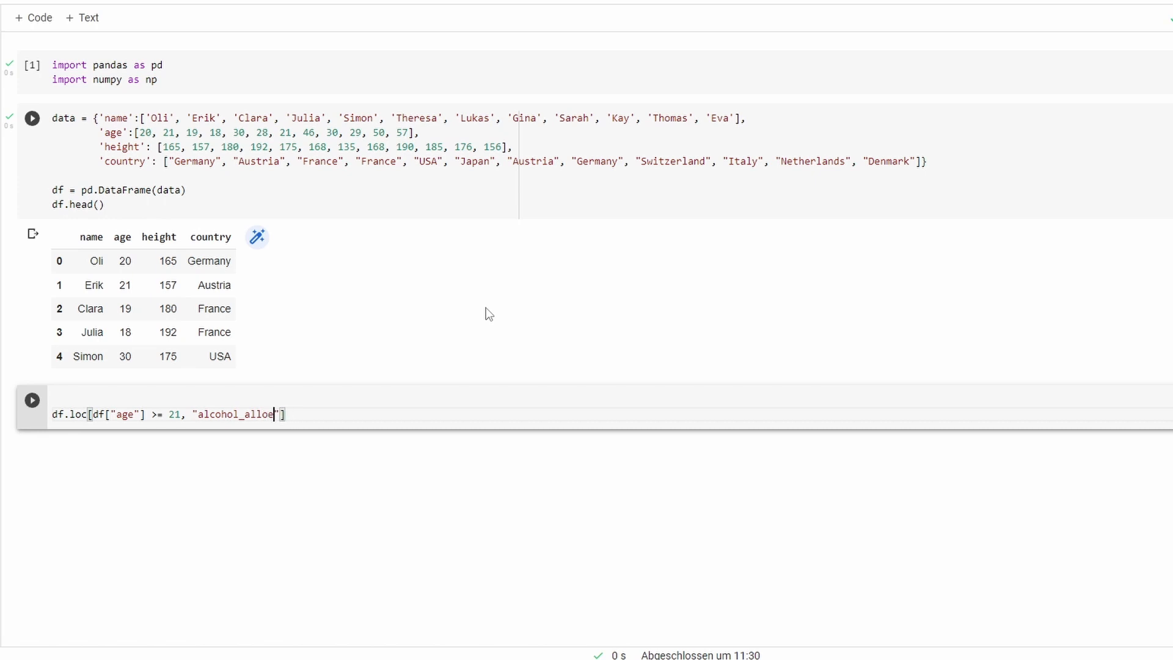
text(wed)
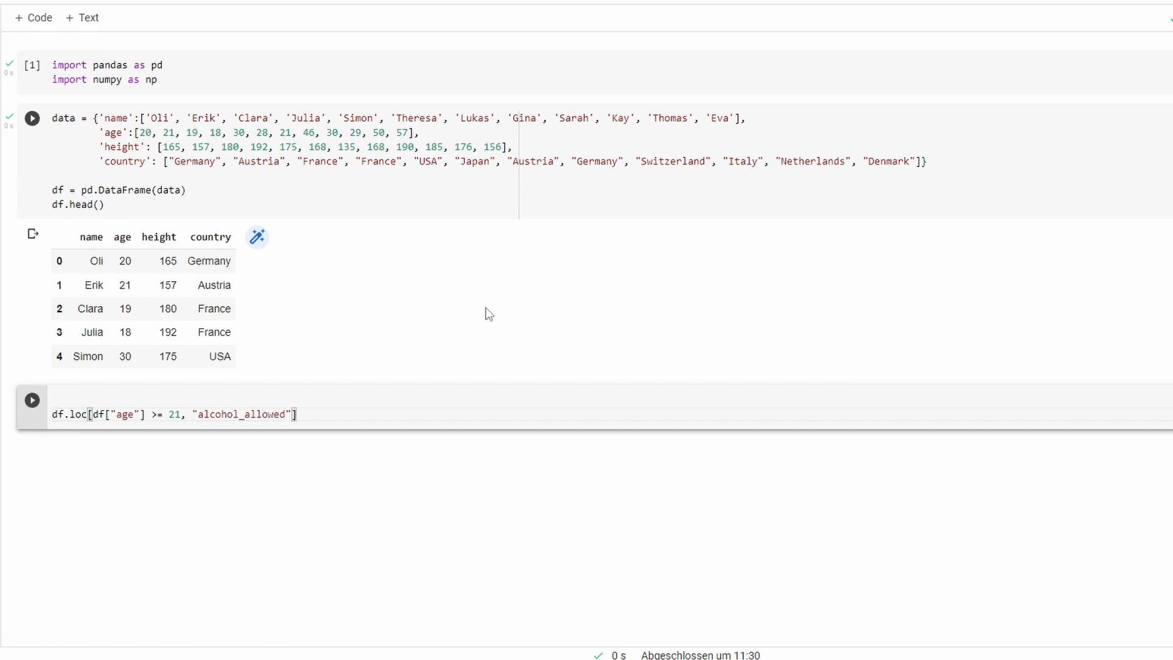
click(298, 415)
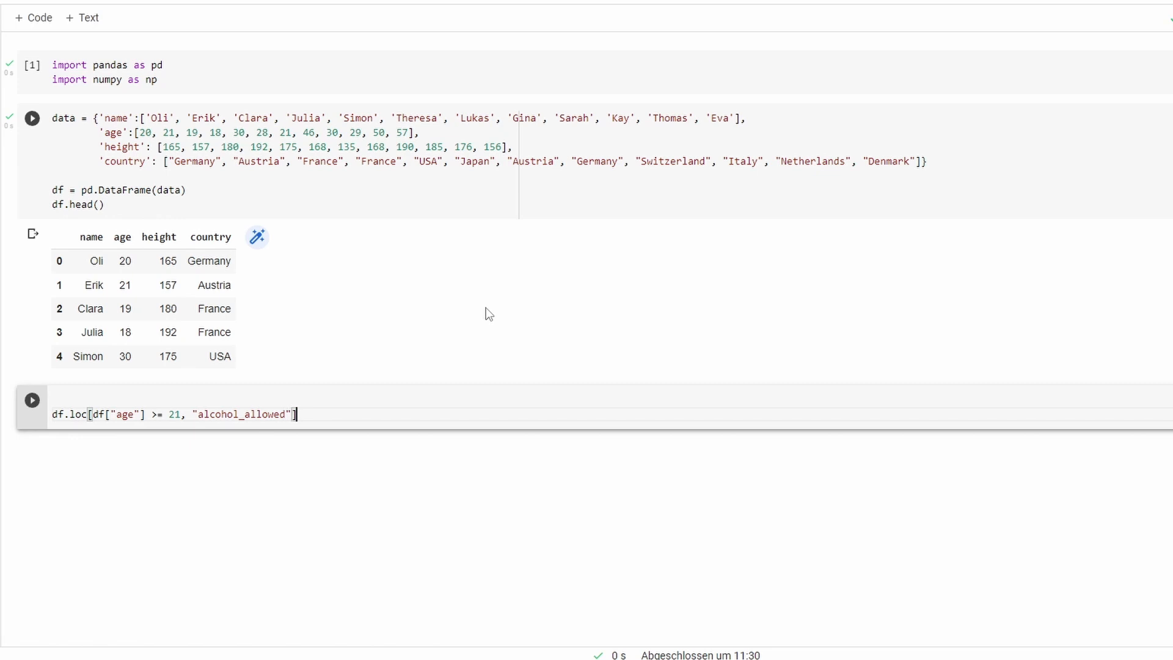
text(= "y")
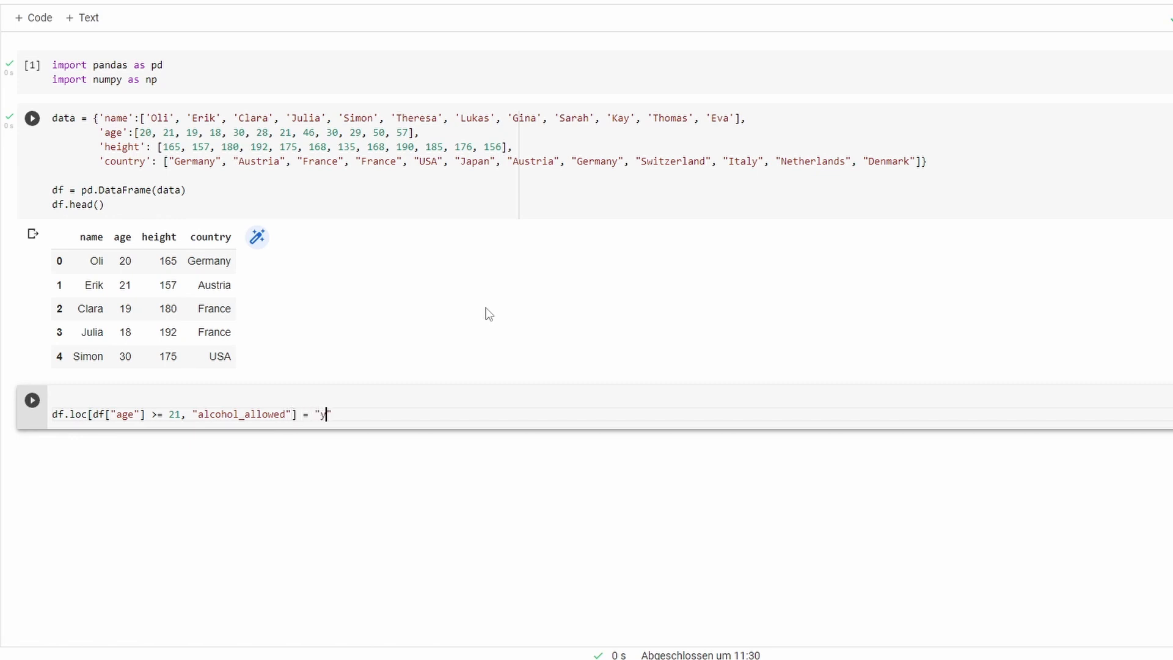
text(es)
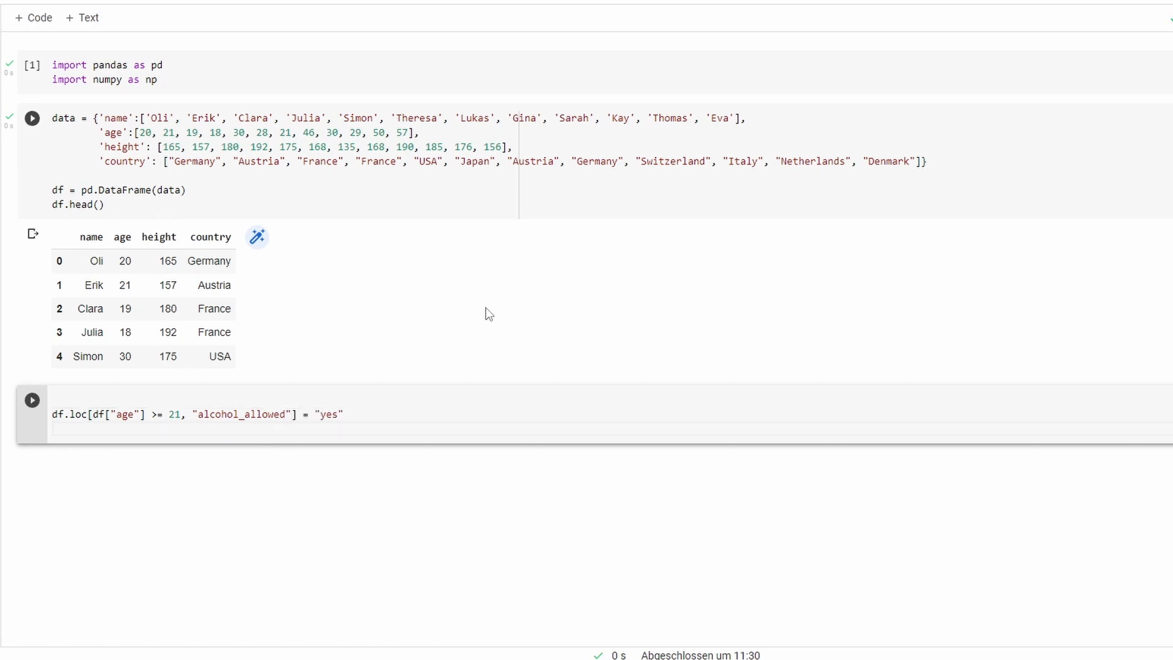
- Add the line df.loc[df["age"] < 21, "alcohol_allowed"] = "no" below it
text(df.loc)
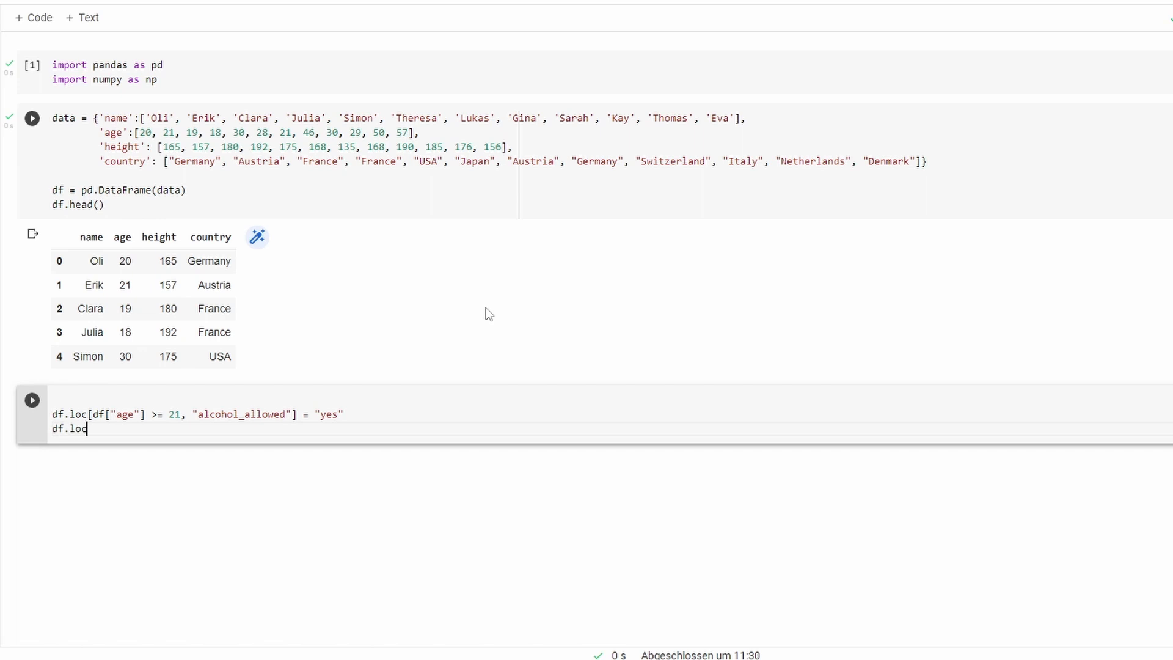
text([df[]])
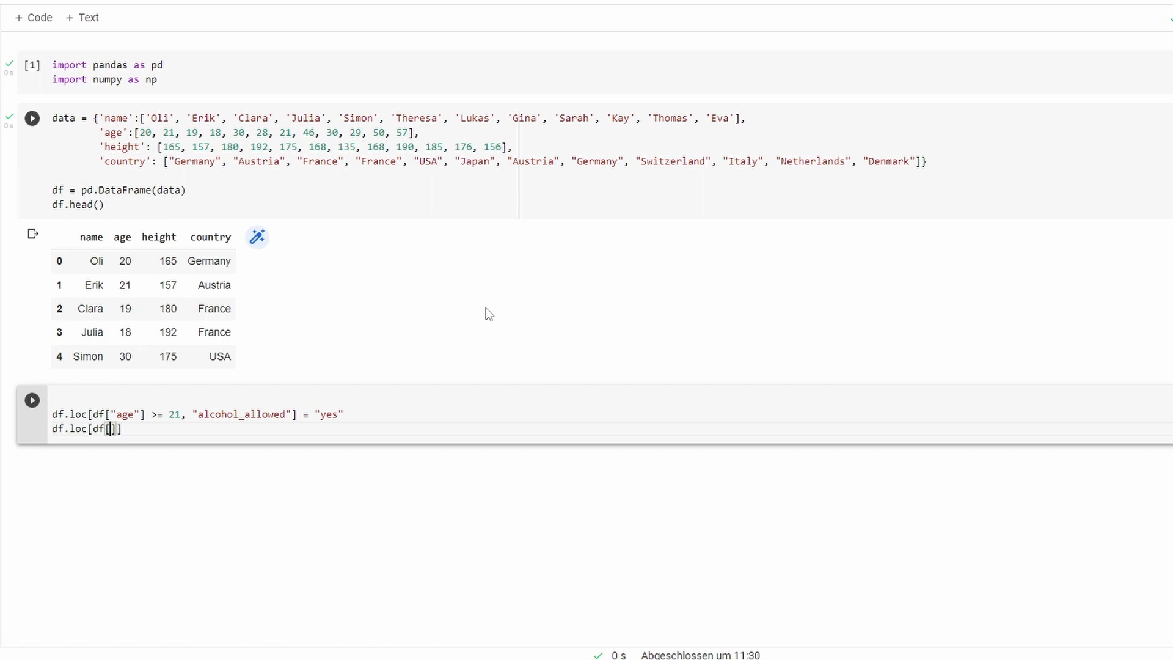
text("age")
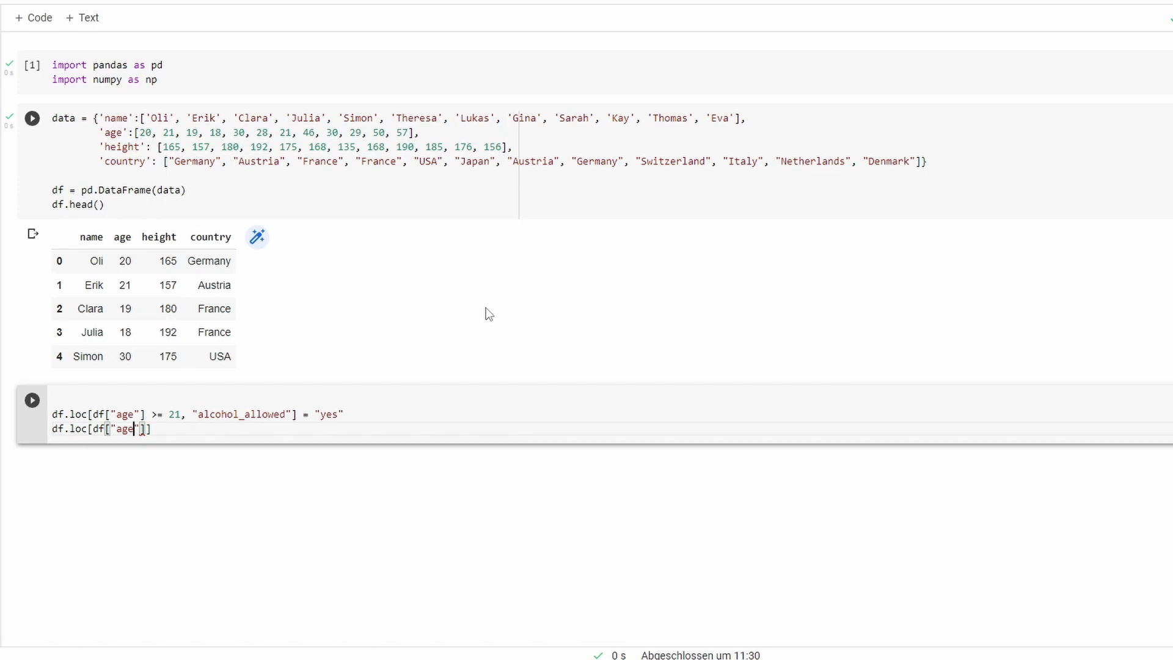
text(] < 21,)
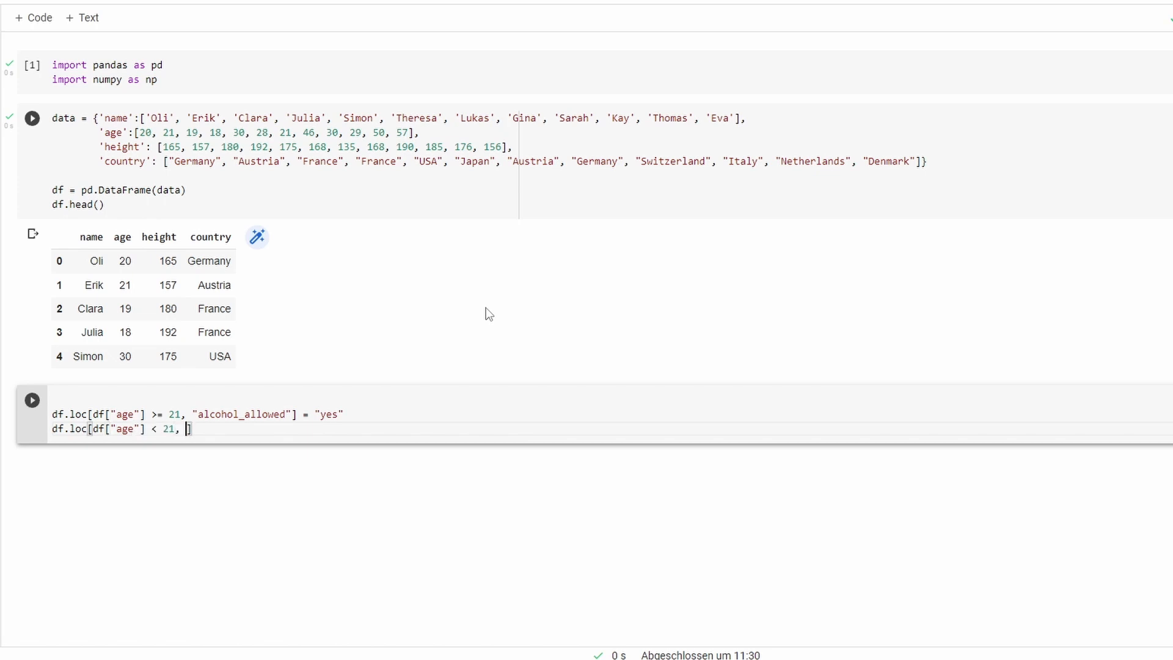
text("alco)
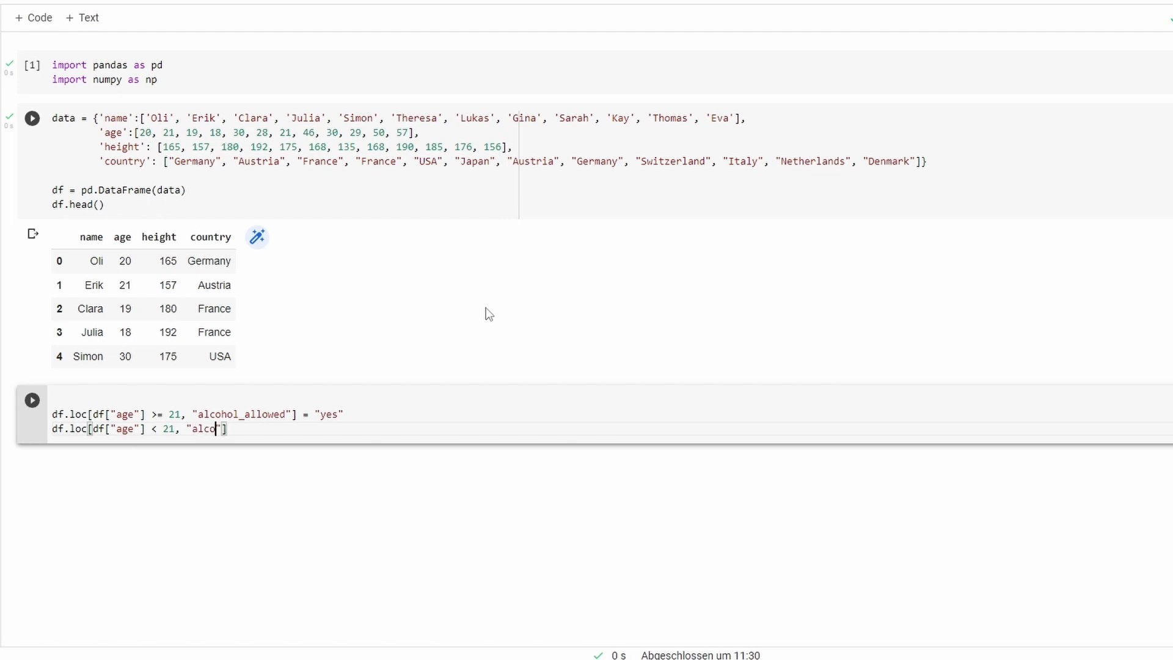
text(hol_allow)
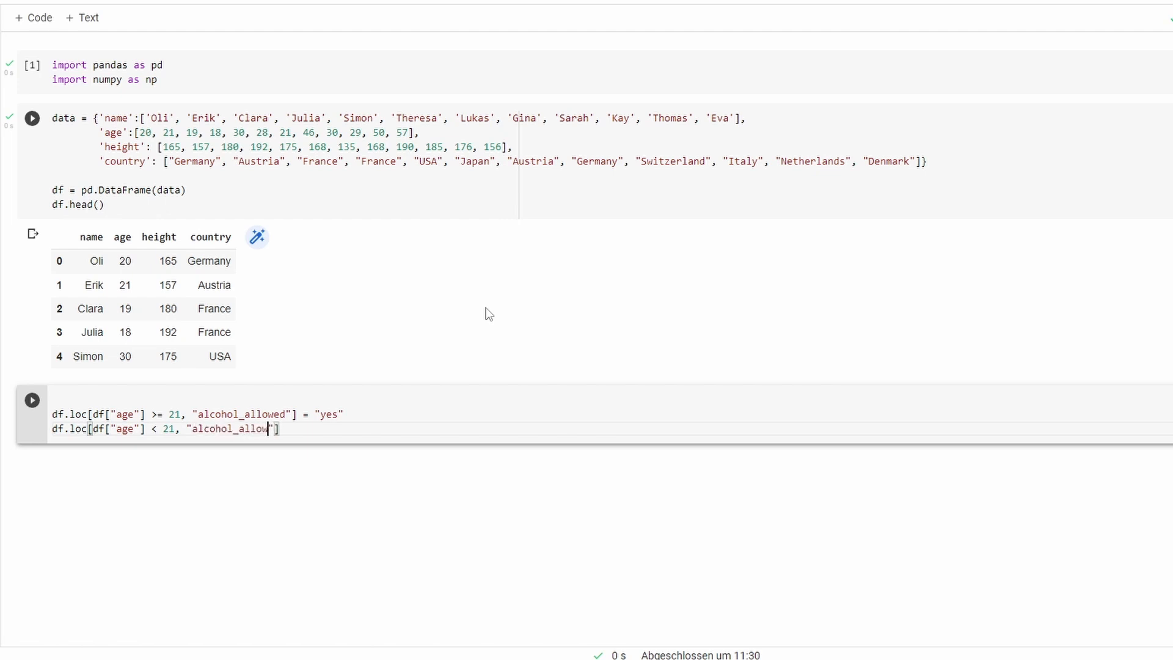
text(ed)
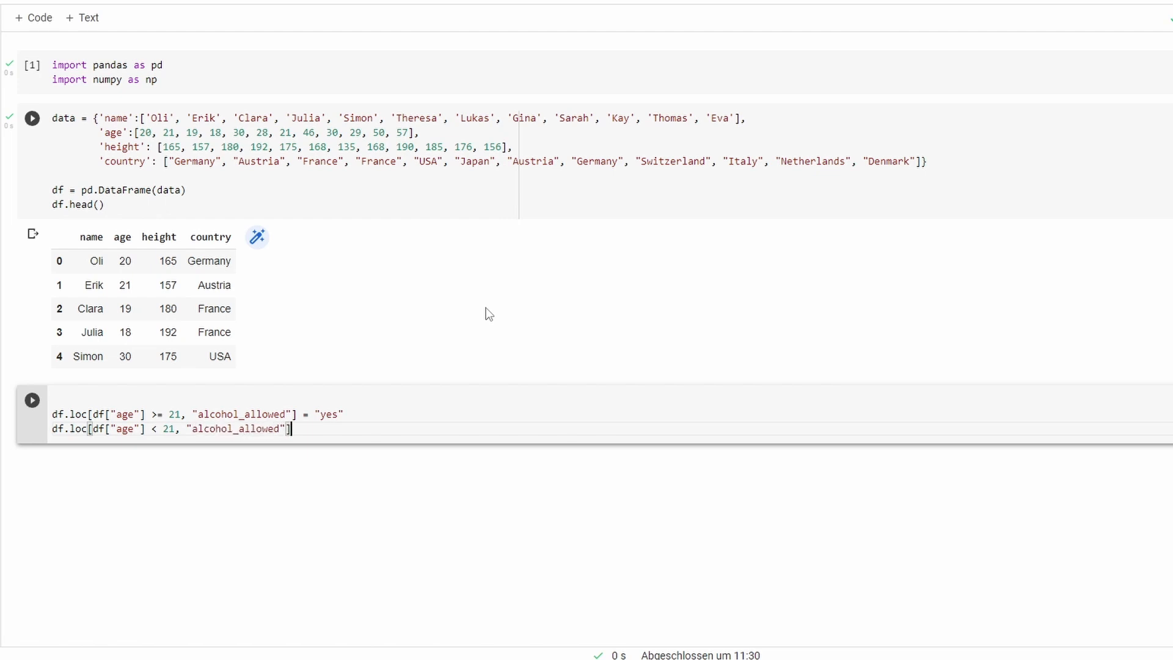
text(= "no")
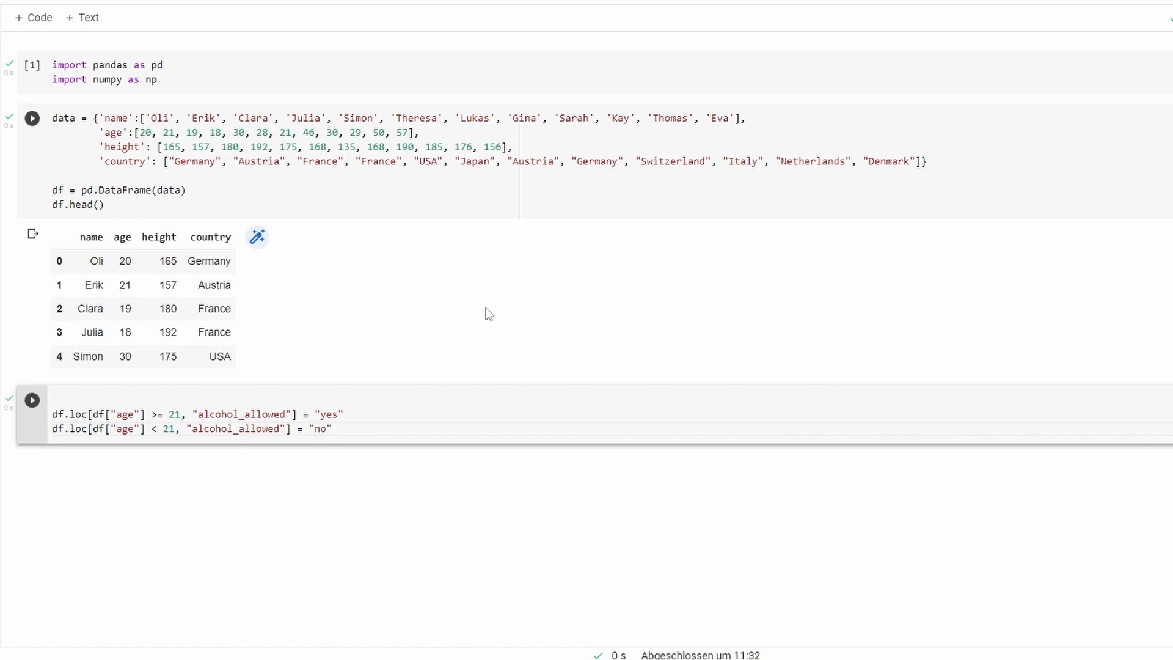
- End the cell with df.head() and run it to display the new alcohol_allowed column
text(df.)
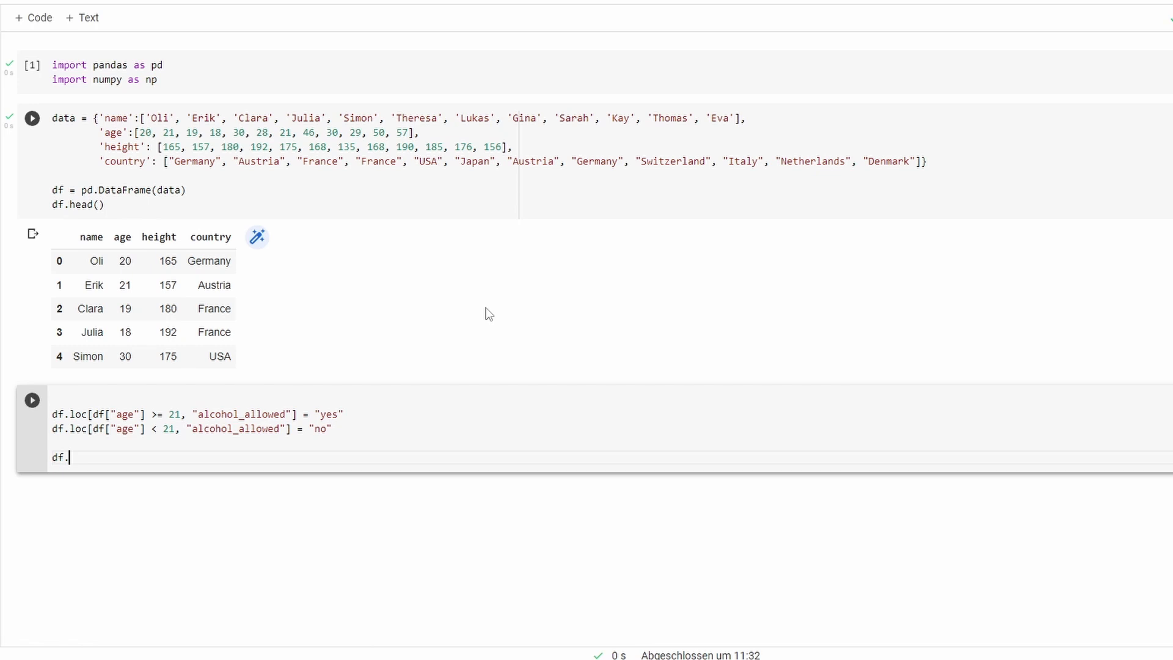
text(head())
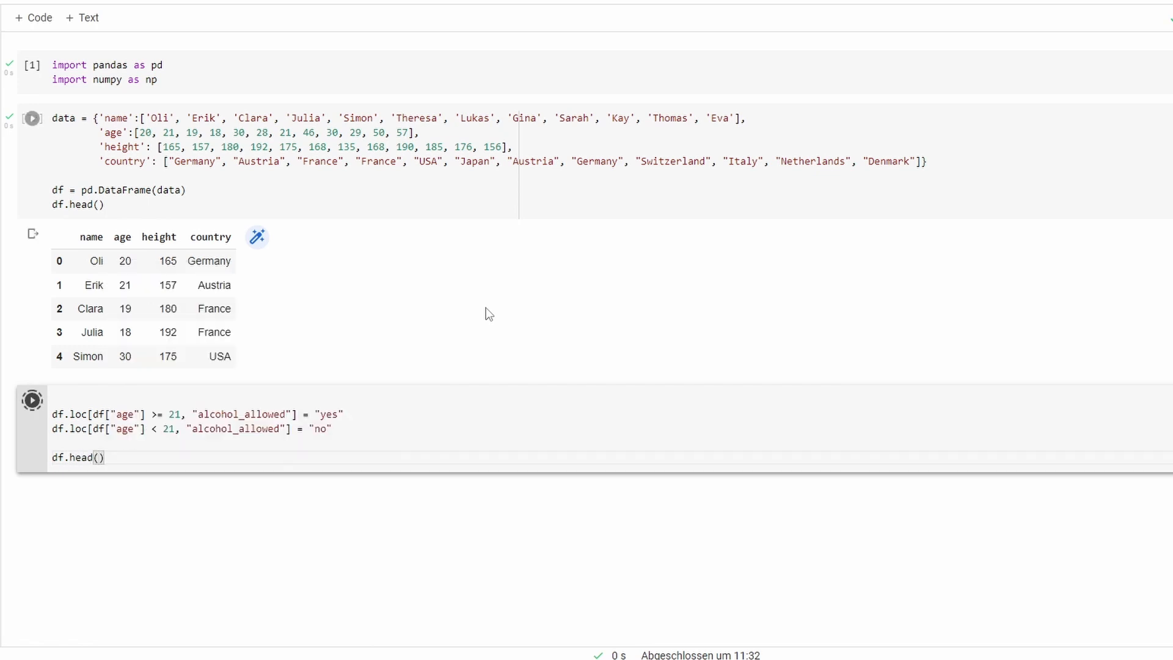
click(32, 399)
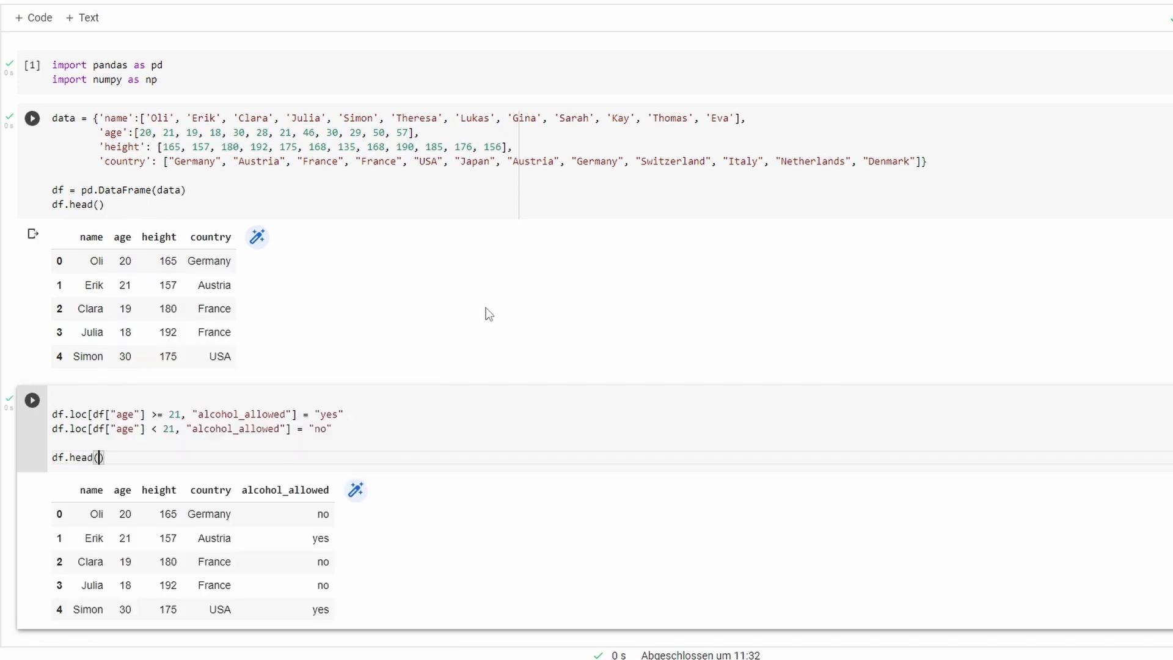